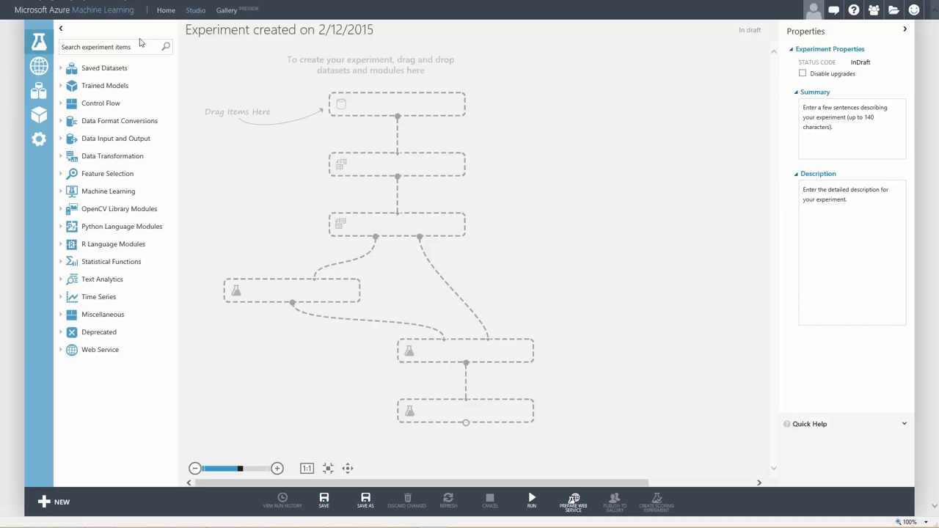
Search 'R' in the palette and place an Execute R Script module on the canvas.
{"action": "type", "text": "R script"}
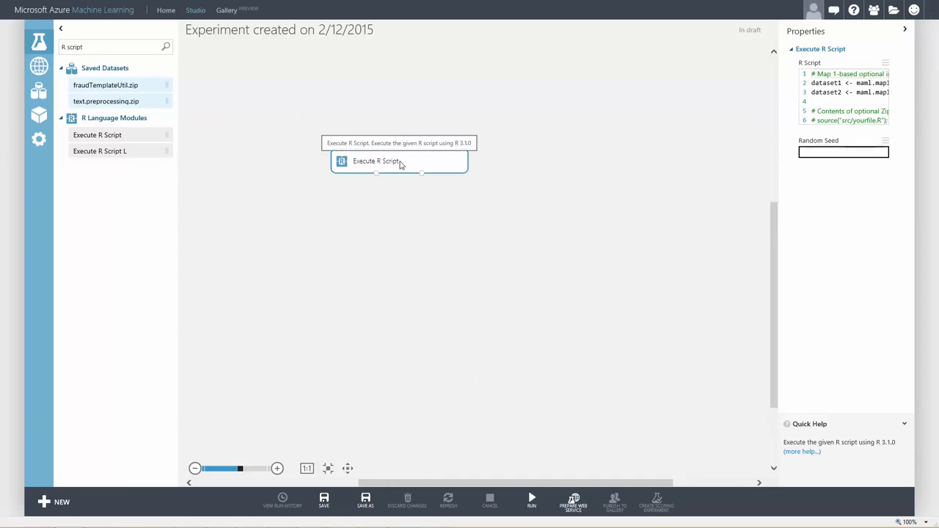
{"action": "left_click", "coordinate": [399, 160]}
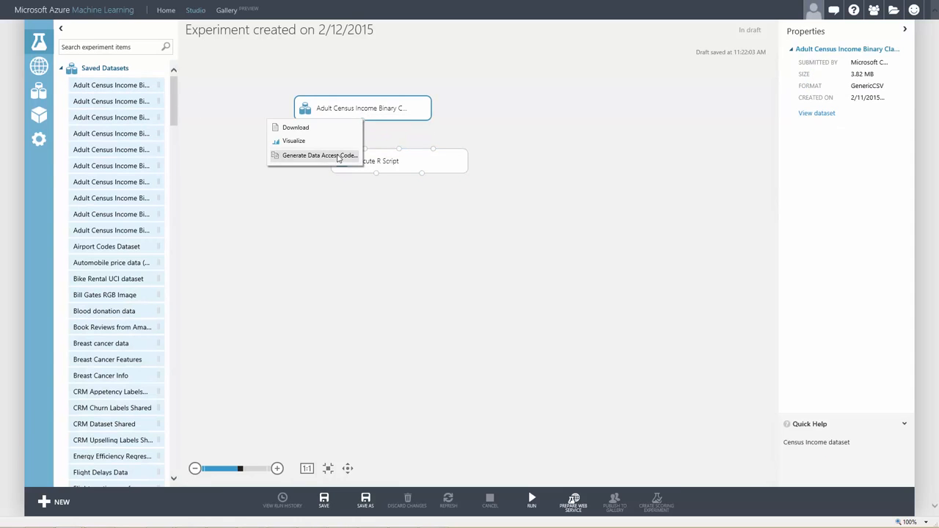
Preview the Adult Census Income dataset's 32,561 rows, then close the preview.
{"action": "left_click", "coordinate": [290, 142]}
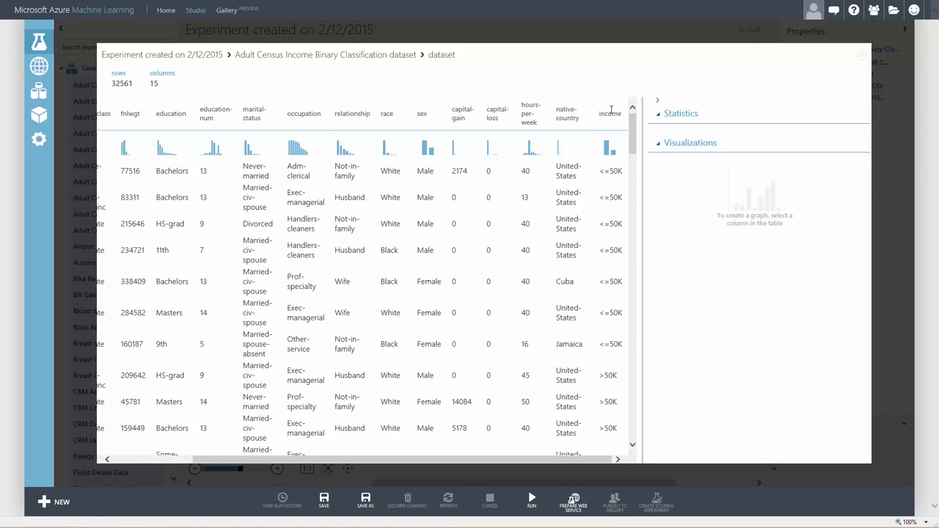
{"action": "left_click", "coordinate": [859, 56]}
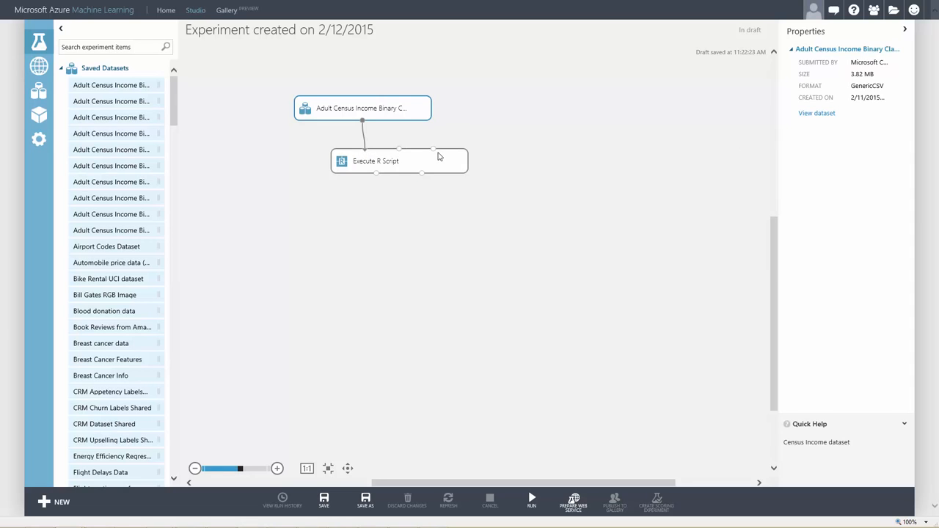
{"action": "mouse_move", "coordinate": [433, 164]}
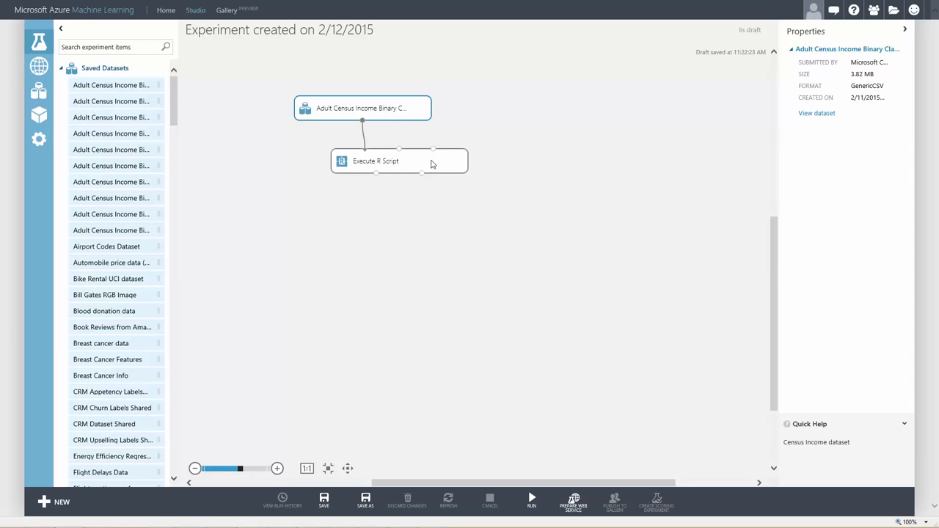
{"action": "mouse_move", "coordinate": [433, 162]}
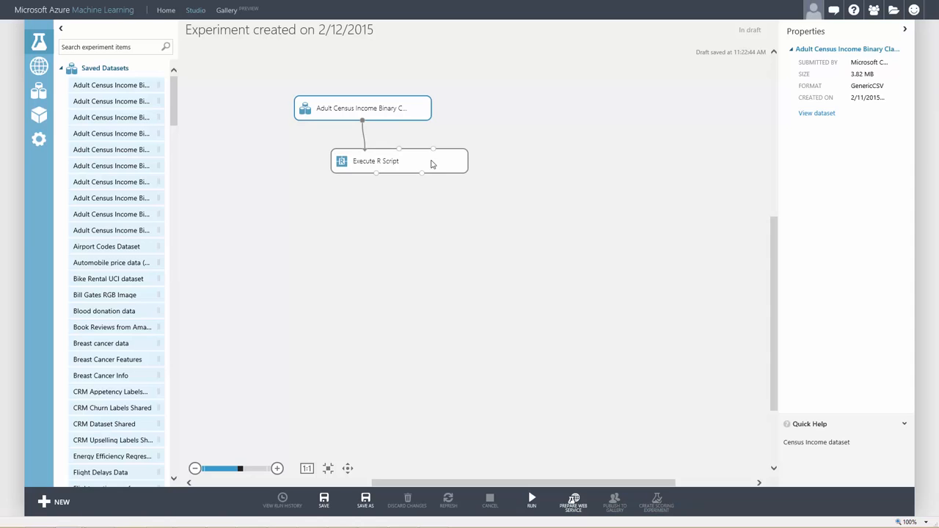
Select the Execute R Script module to show its default R Script code.
{"action": "left_click", "coordinate": [388, 160]}
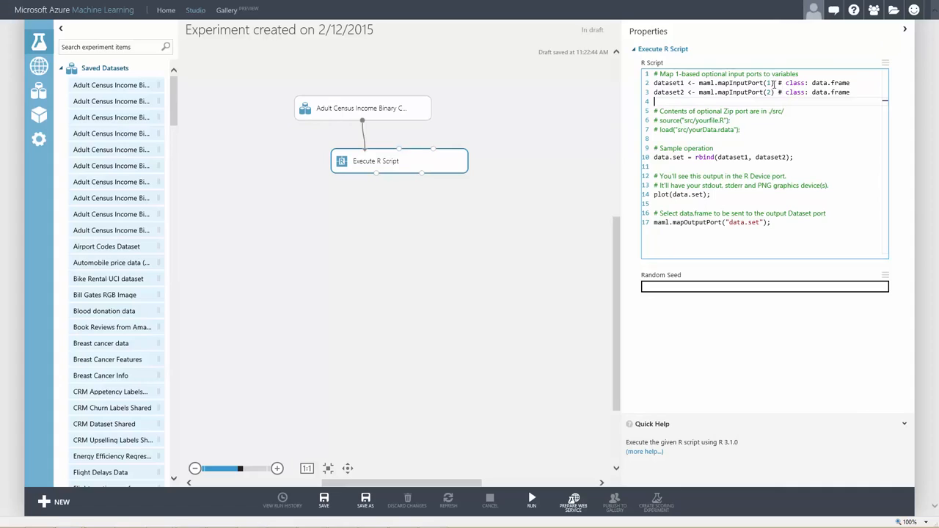
Delete the unused dataset2 line and add library(ggplot2) to the R script.
{"action": "double_click", "coordinate": [748, 83]}
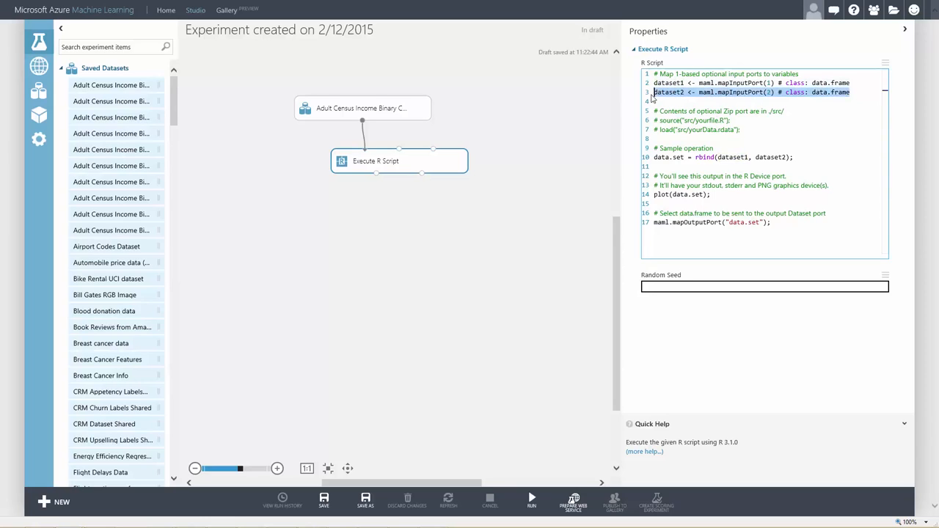
{"action": "key", "text": "Delete"}
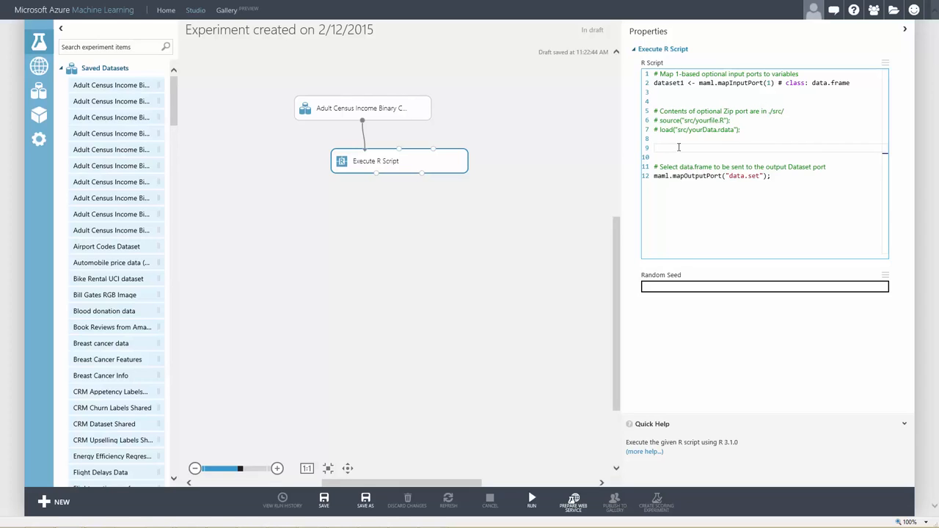
{"action": "type", "text": "library(ggplot2)"}
{"action": "type", "text": "names(dataset1) <- sub(pattern='-', replacement='.', x=names(dataset1))"}
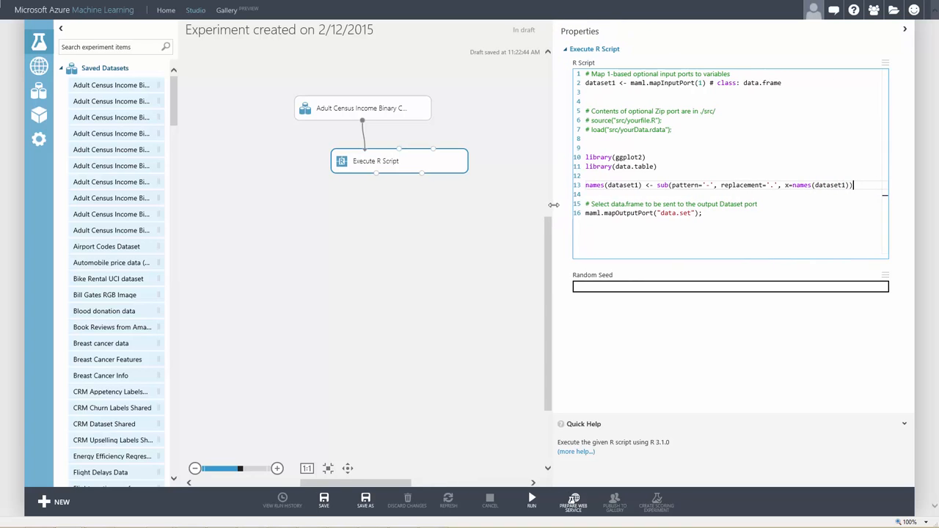
Insert the qplot histogram and density plots by income below the renaming line.
{"action": "key", "text": "Enter"}
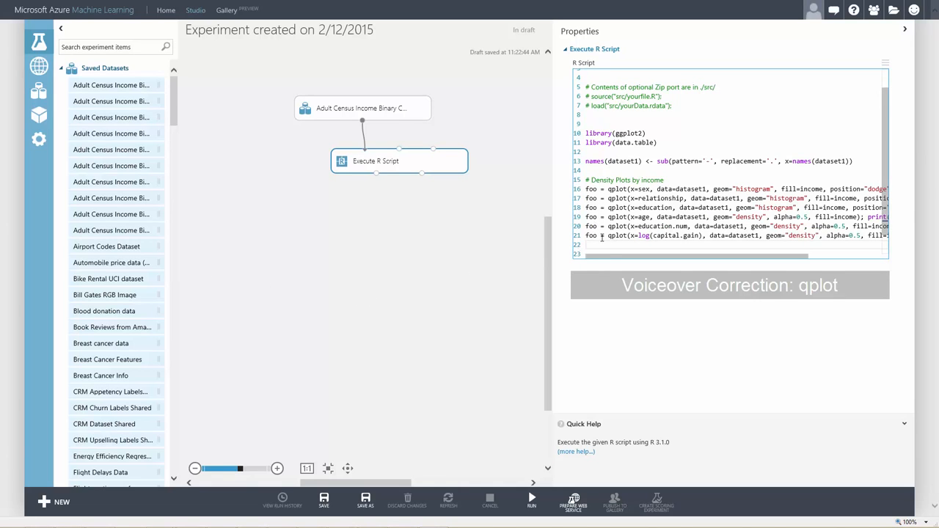
{"action": "scroll", "scroll_direction": "right", "scroll_amount": 3}
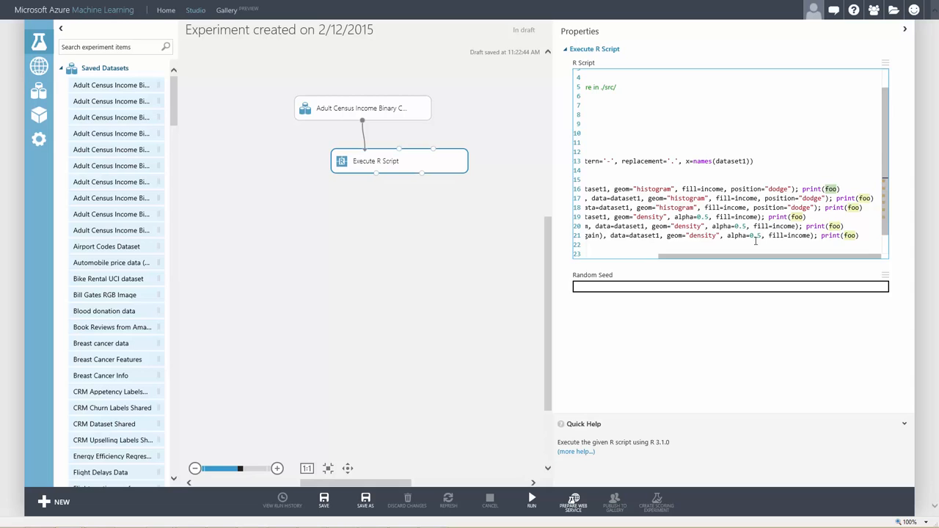
{"action": "scroll", "scroll_direction": "down", "scroll_amount": 3}
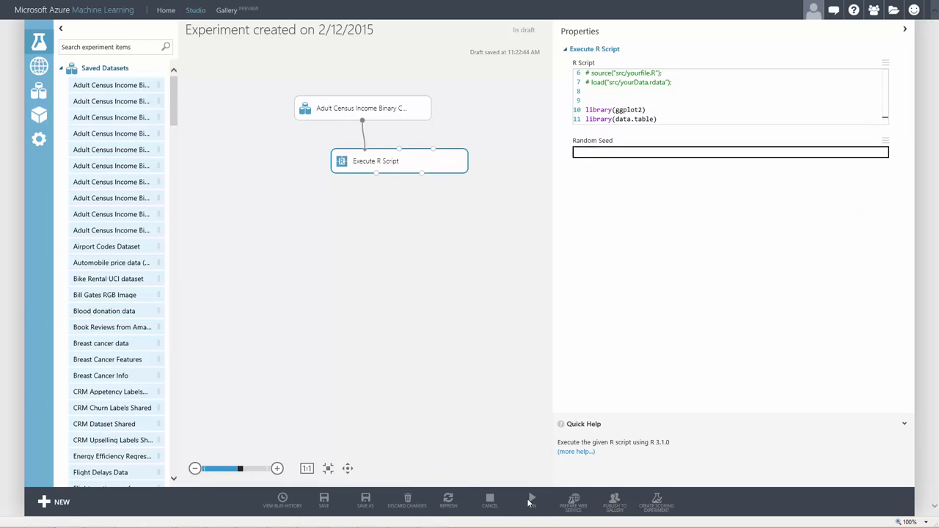
Run the experiment, review the income density plots, and close the plot viewer.
{"action": "left_click", "coordinate": [529, 498]}
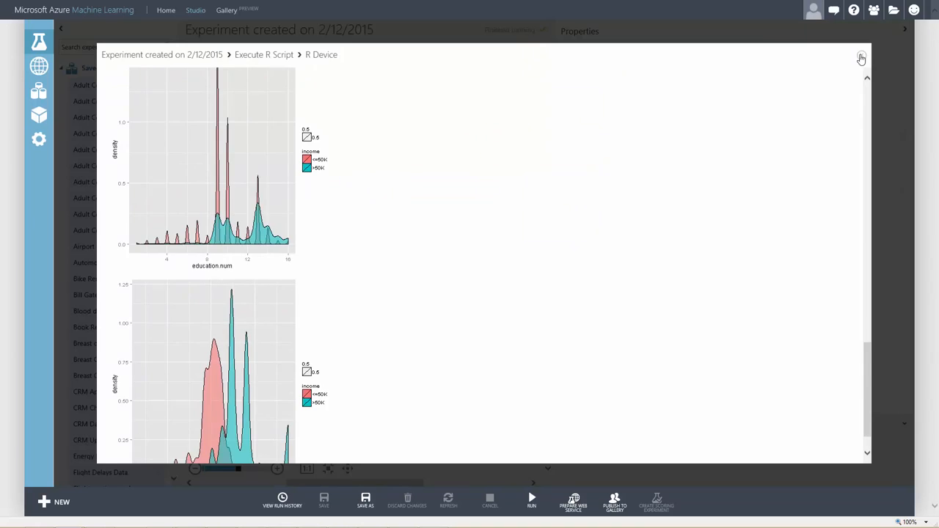
{"action": "left_click", "coordinate": [861, 59]}
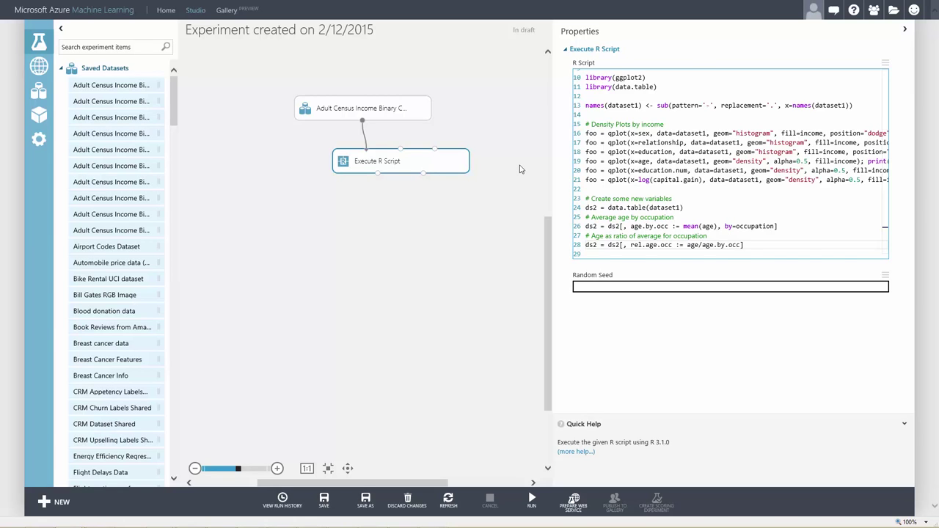
Visualize the R script result dataset to confirm 32,561 rows and 17 columns.
{"action": "left_click", "coordinate": [528, 499]}
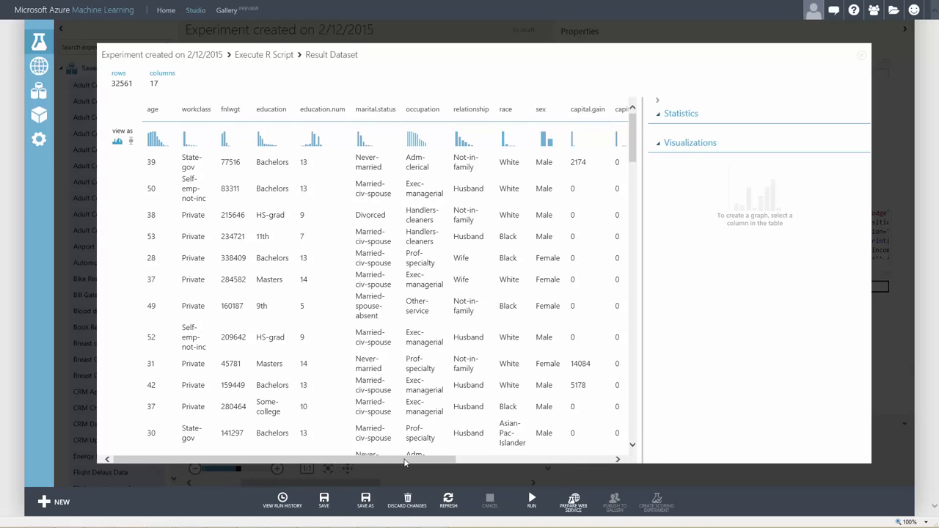
{"action": "left_click", "coordinate": [565, 109]}
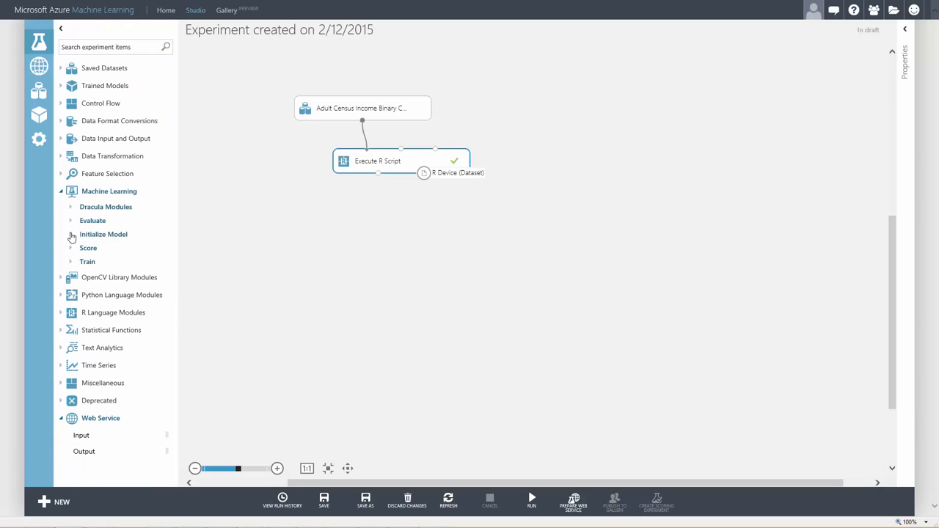
{"action": "mouse_move", "coordinate": [272, 206]}
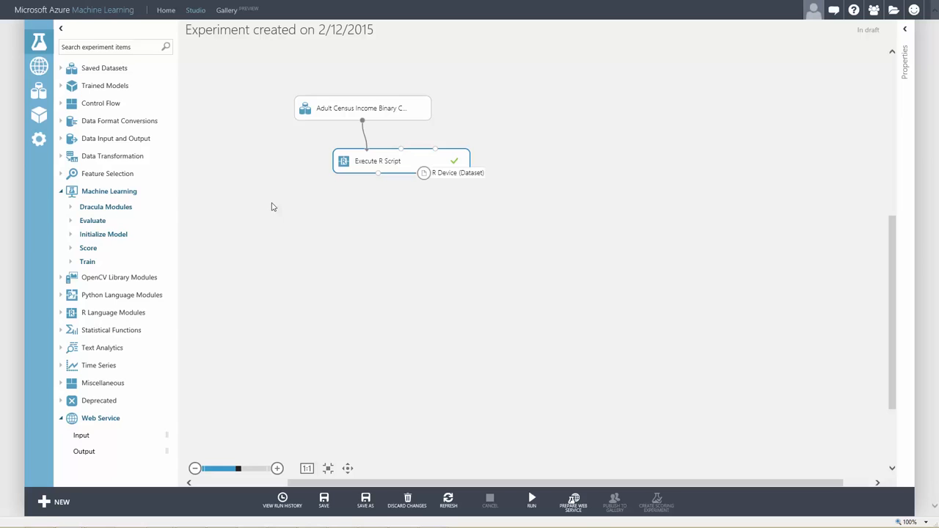
{"action": "mouse_move", "coordinate": [71, 239]}
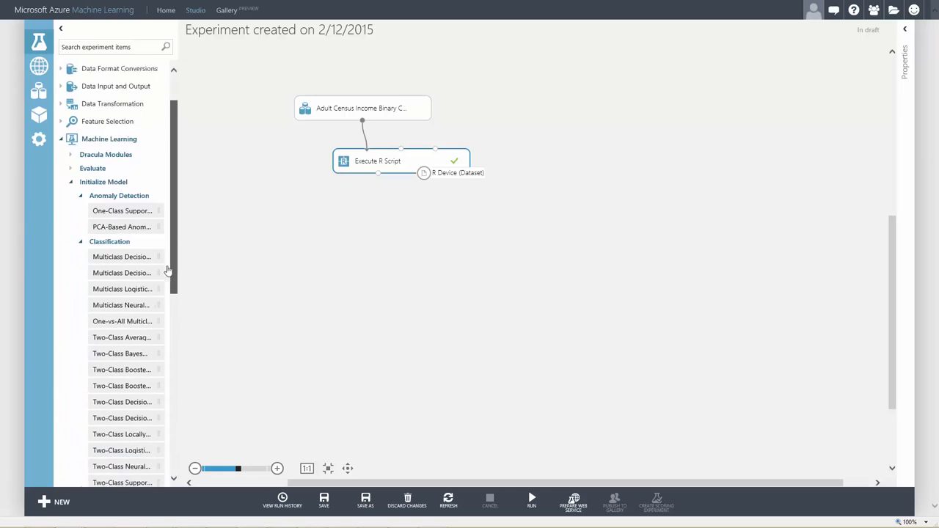
Place Two-Class Boosted Decision Tree and Split modules below the R script.
{"action": "scroll", "scroll_direction": "down", "scroll_amount": 3}
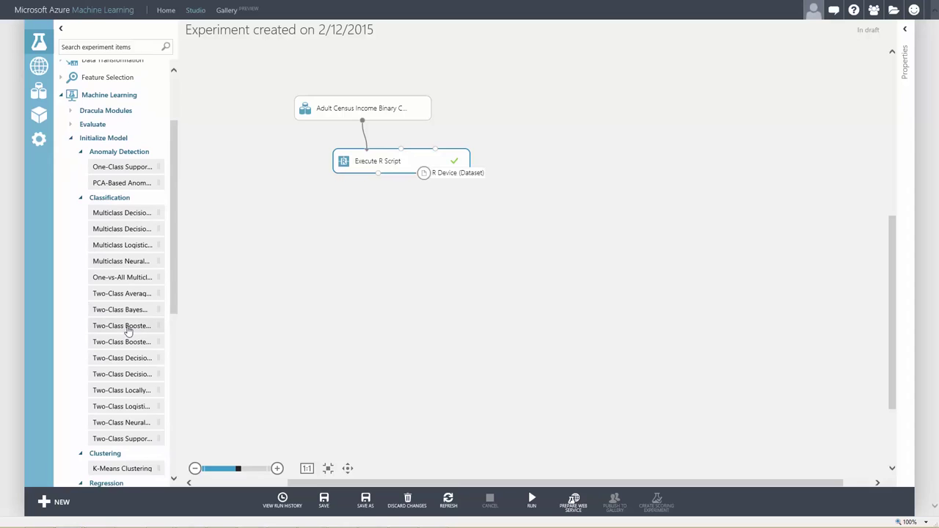
{"action": "left_click_drag", "start_coordinate": [122, 326], "coordinate": [325, 216]}
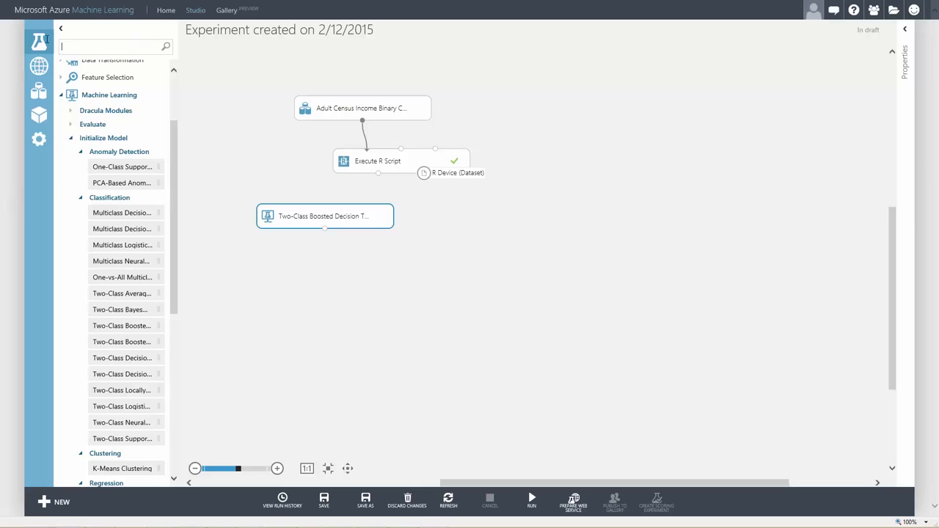
{"action": "type", "text": "split"}
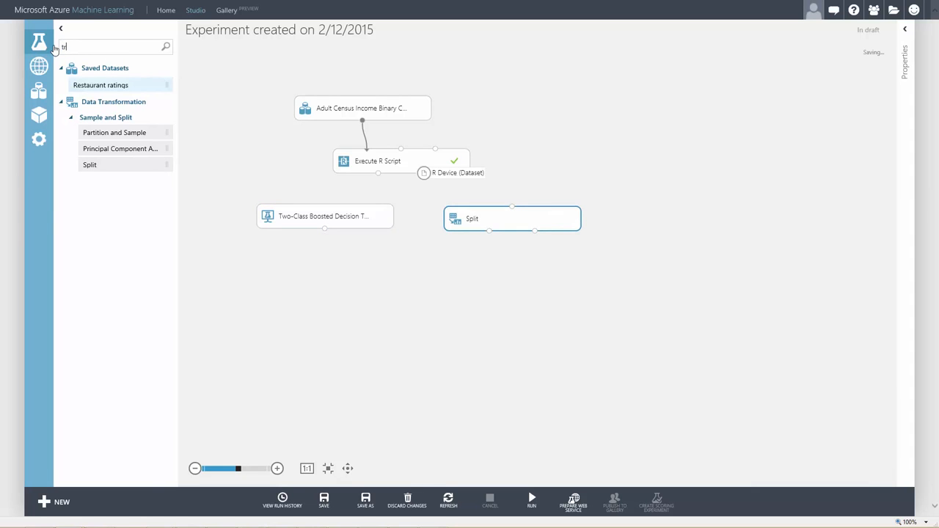
{"action": "type", "text": "rain"}
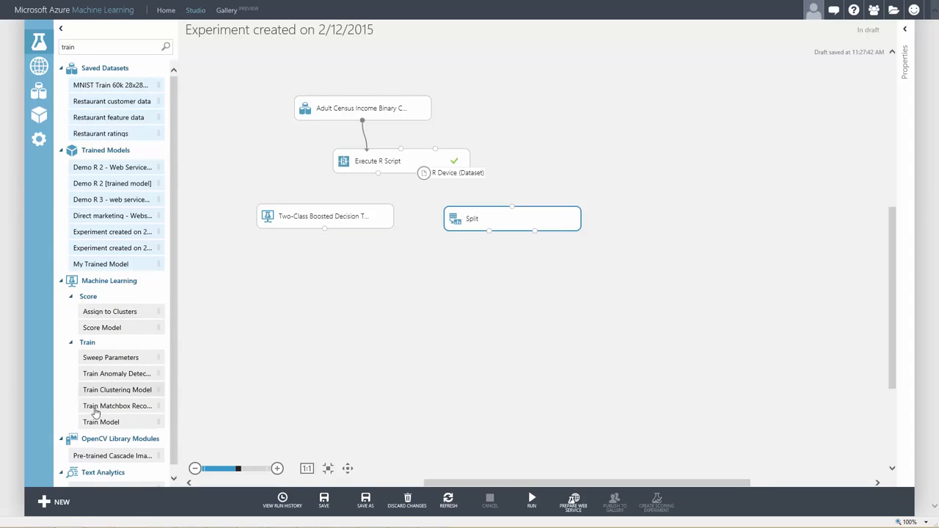
Add a Train Model module and set income as its label column.
{"action": "left_click_drag", "start_coordinate": [101, 421], "coordinate": [410, 270]}
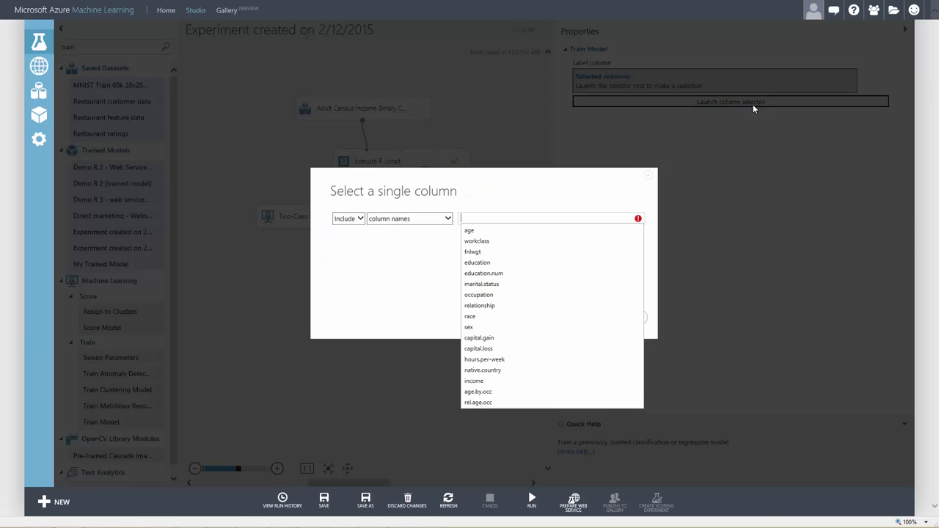
{"action": "left_click", "coordinate": [474, 380]}
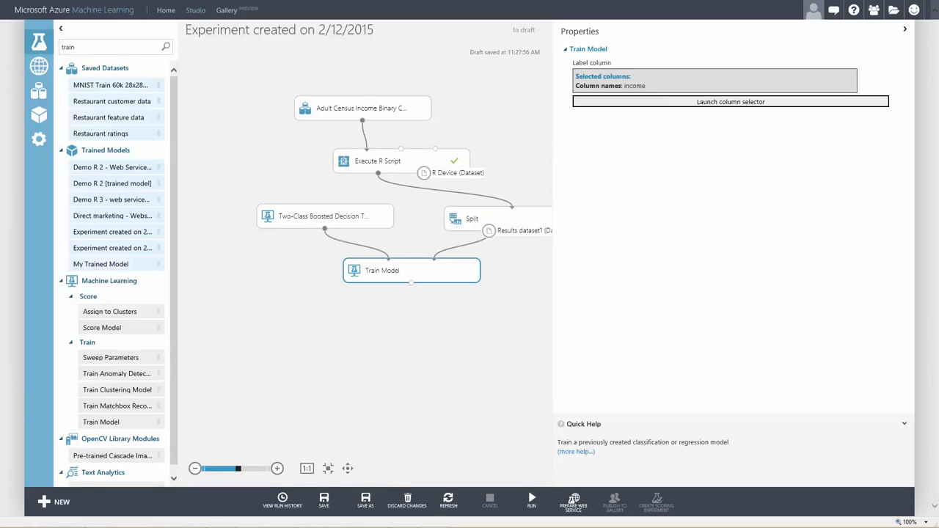
{"action": "type", "text": "score"}
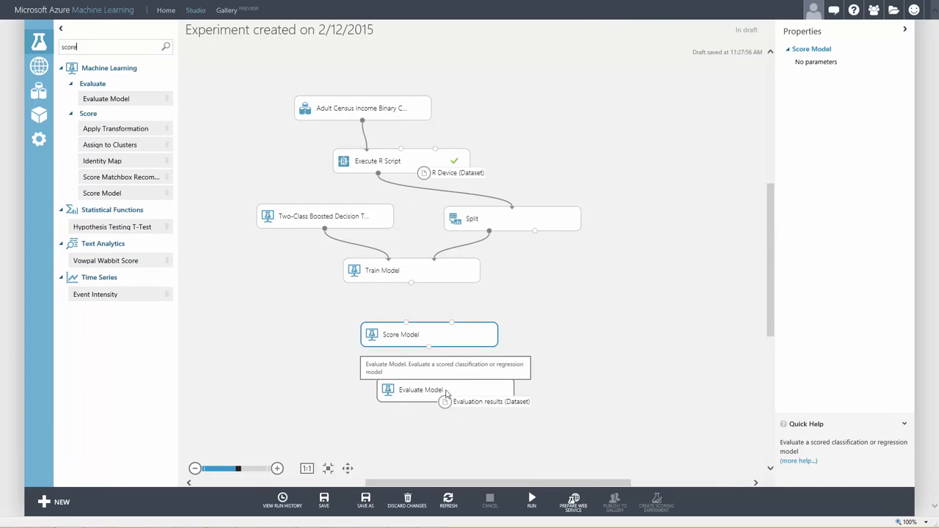
Place Evaluate Model below Score Model and run the experiment to train and score.
{"action": "left_click", "coordinate": [417, 389]}
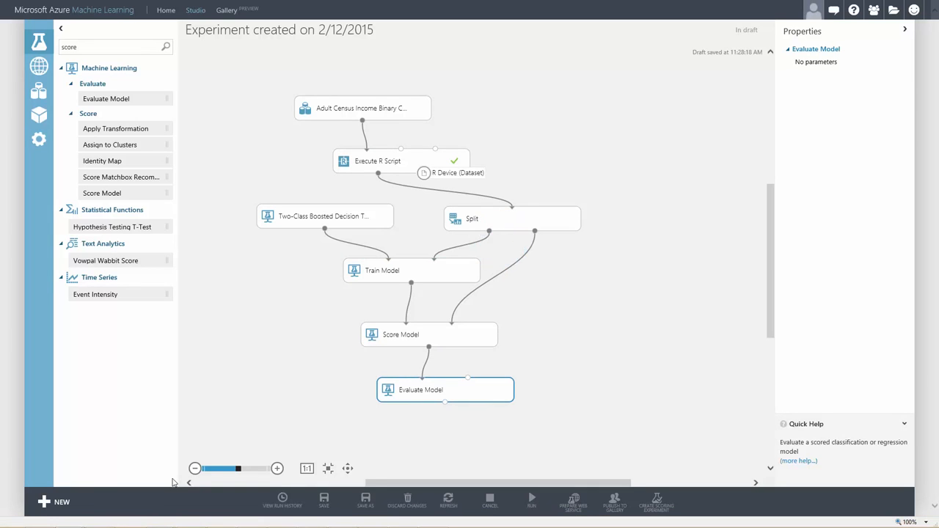
{"action": "left_click", "coordinate": [529, 498]}
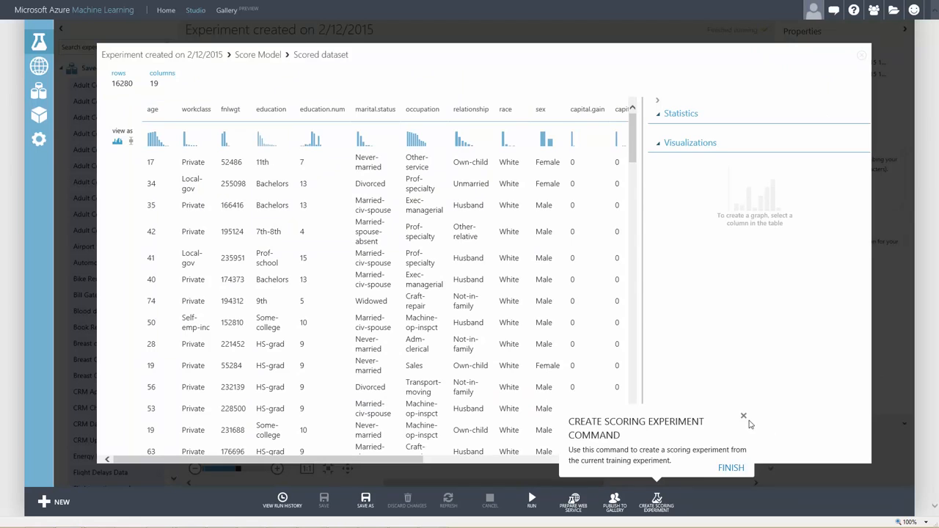
Inspect the Score Model output's Scored Probabilities column statistics and histogram, then close the viewer.
{"action": "left_click", "coordinate": [743, 416]}
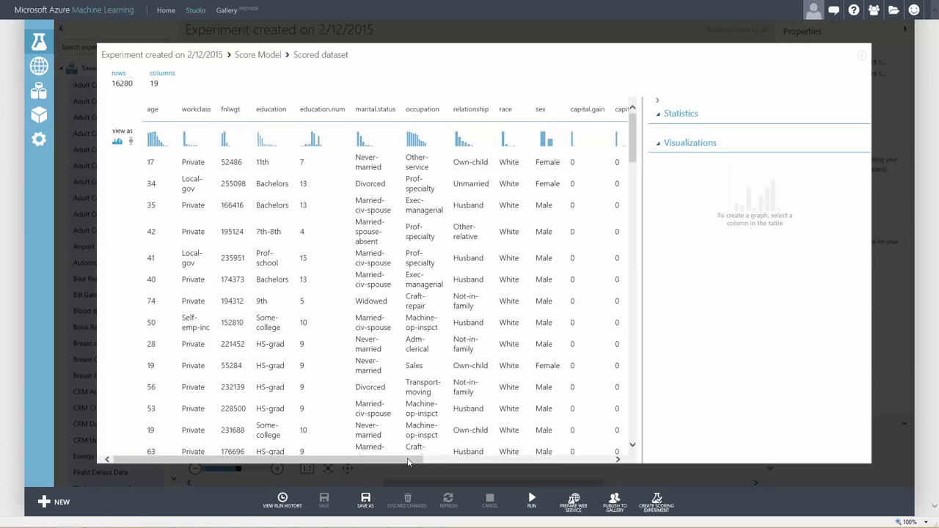
{"action": "scroll", "scroll_direction": "right", "scroll_amount": 3}
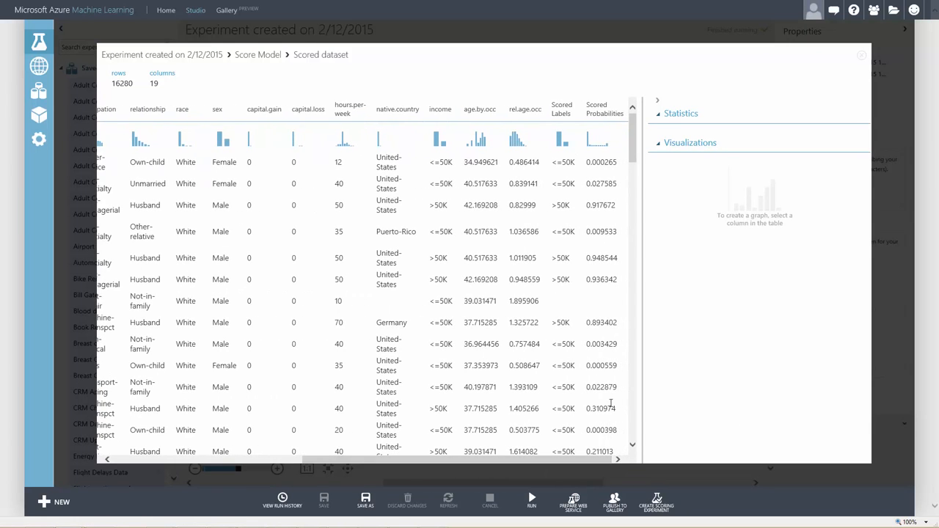
{"action": "left_click", "coordinate": [604, 109]}
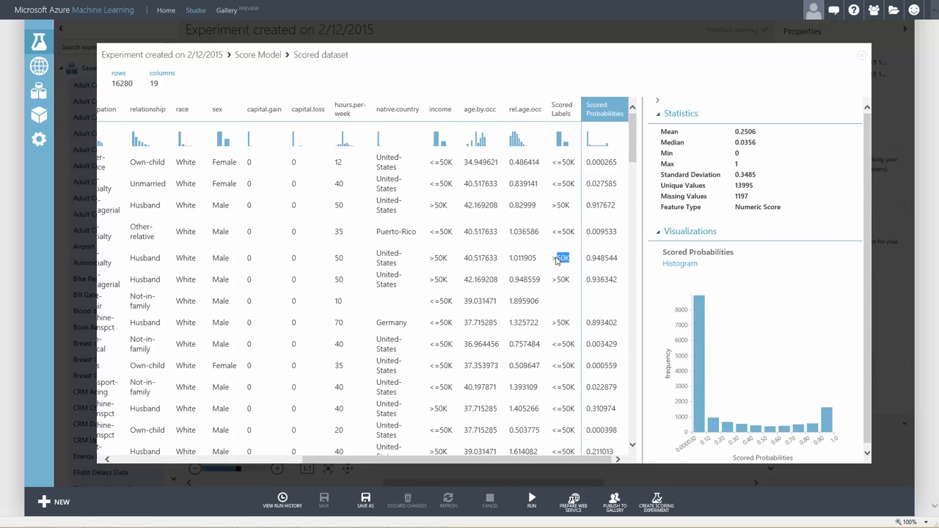
{"action": "left_click", "coordinate": [601, 231]}
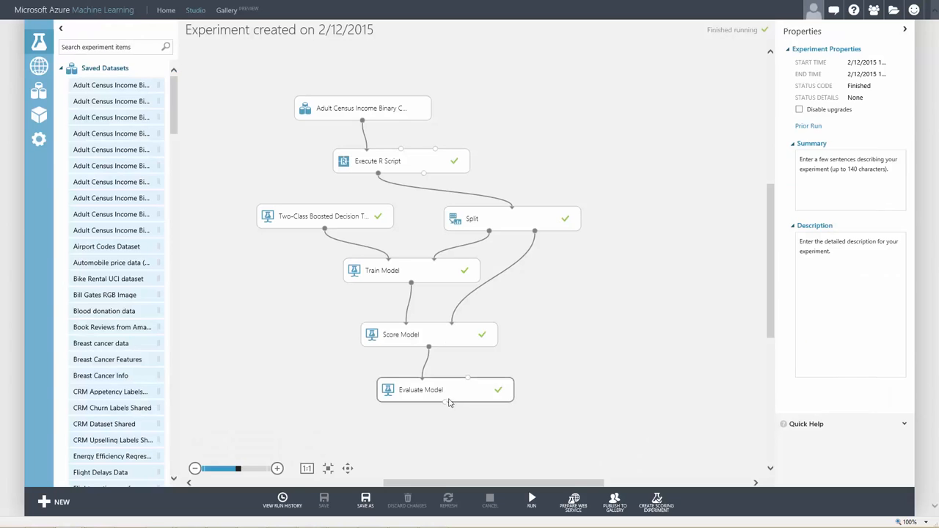
{"action": "mouse_move", "coordinate": [406, 467]}
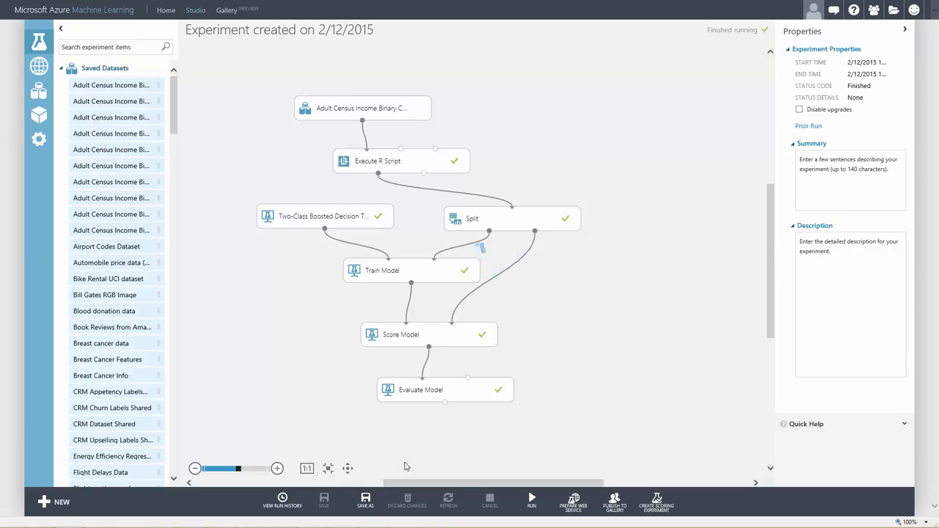
{"action": "double_click", "coordinate": [444, 389]}
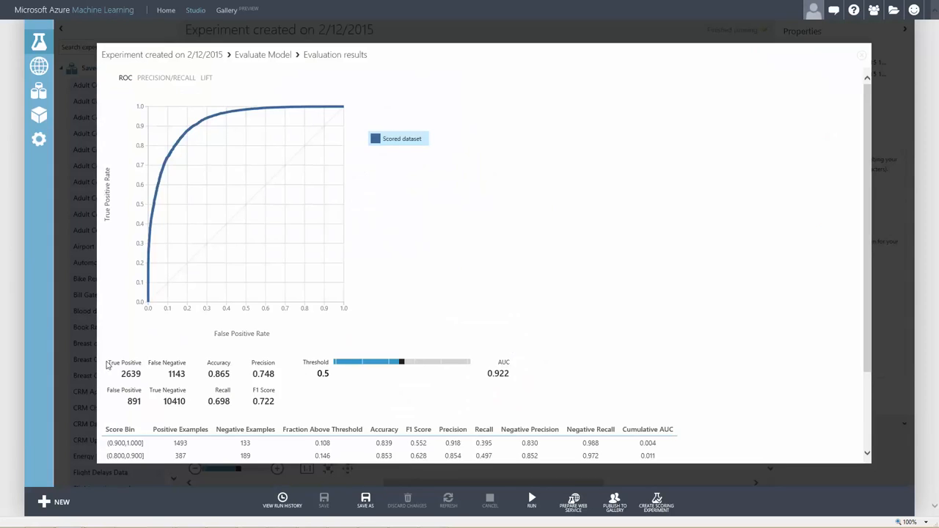
{"action": "left_click_drag", "start_coordinate": [110, 364], "coordinate": [228, 377]}
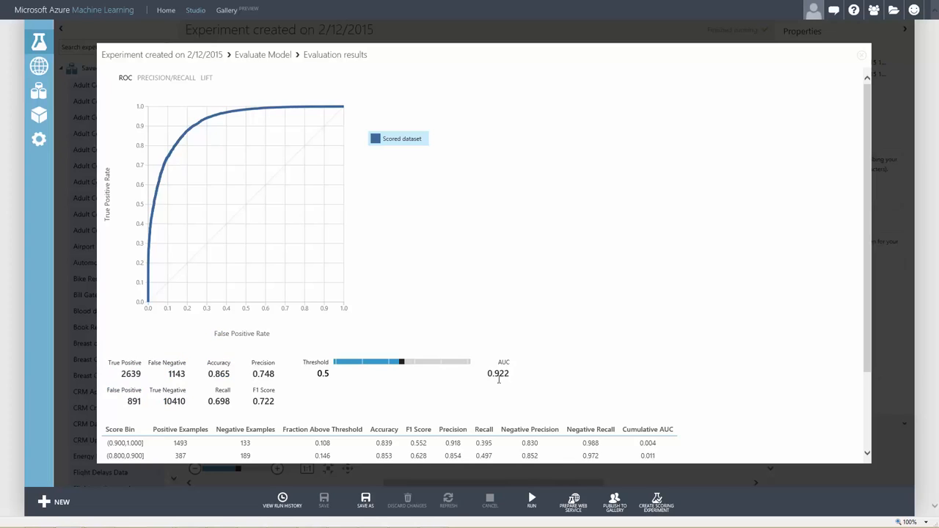
{"action": "mouse_move", "coordinate": [521, 378]}
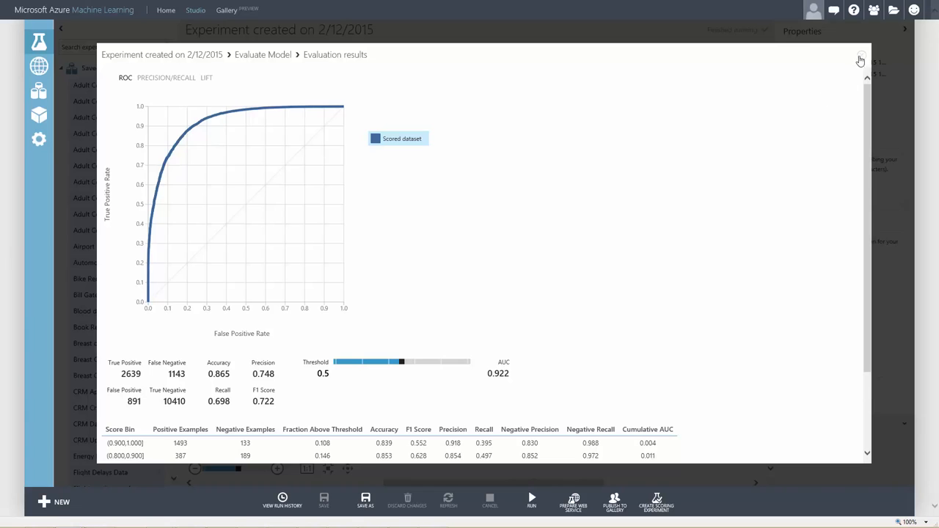
{"action": "left_click", "coordinate": [859, 59]}
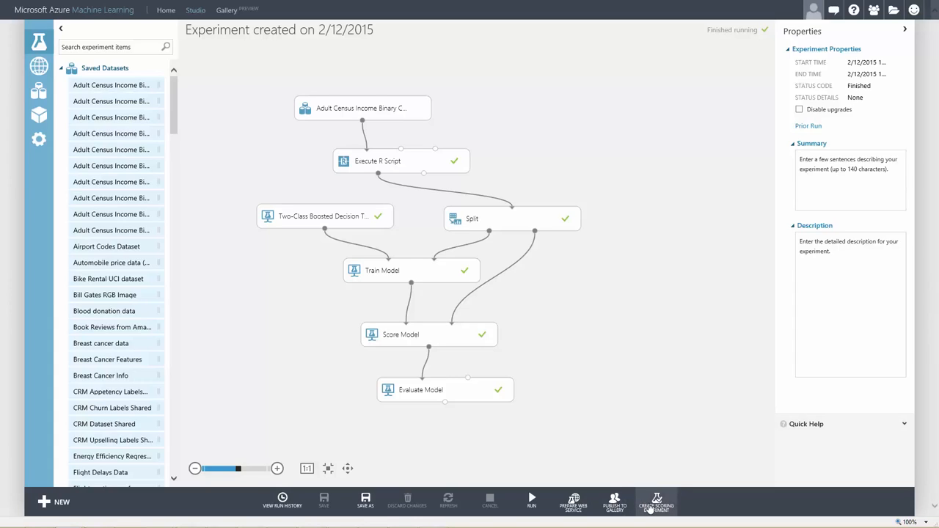
Build a scoring experiment with web service input/output around the trained boosted tree and run it.
{"action": "left_click", "coordinate": [663, 504]}
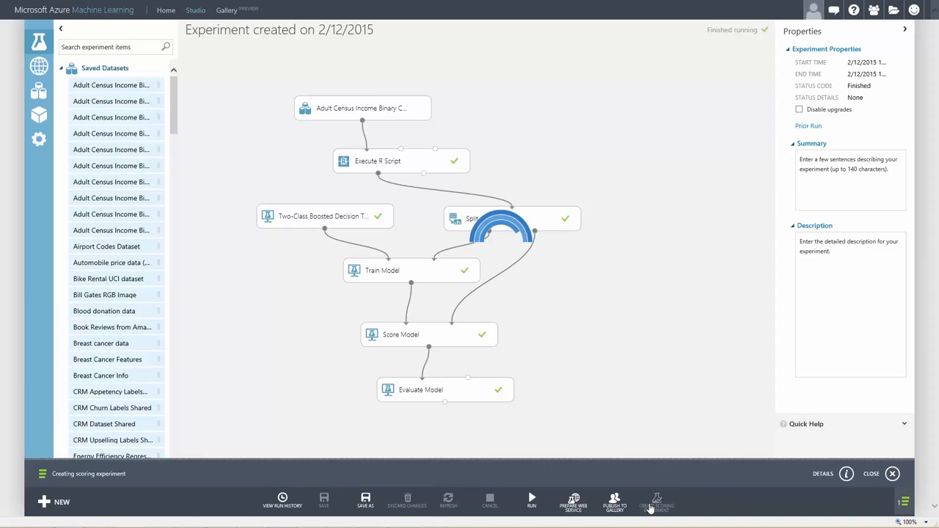
{"action": "left_click", "coordinate": [657, 504]}
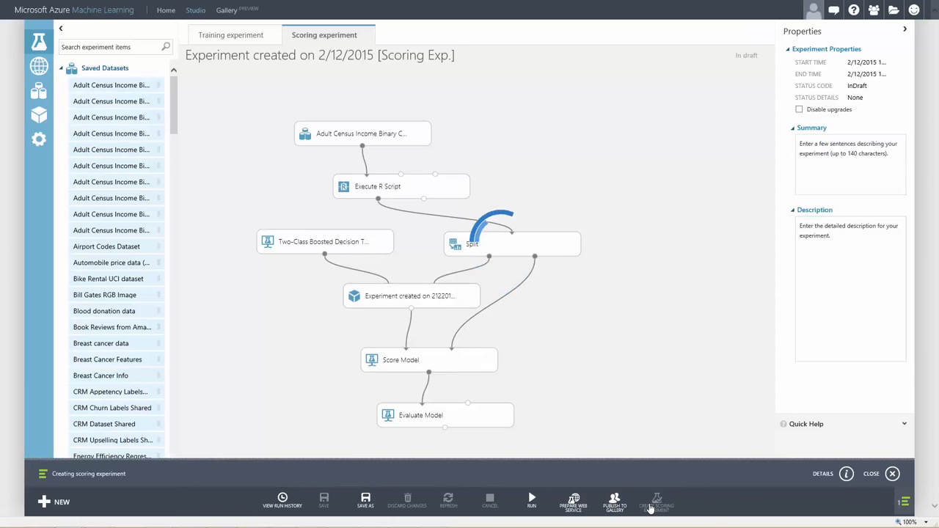
{"action": "left_click", "coordinate": [653, 504]}
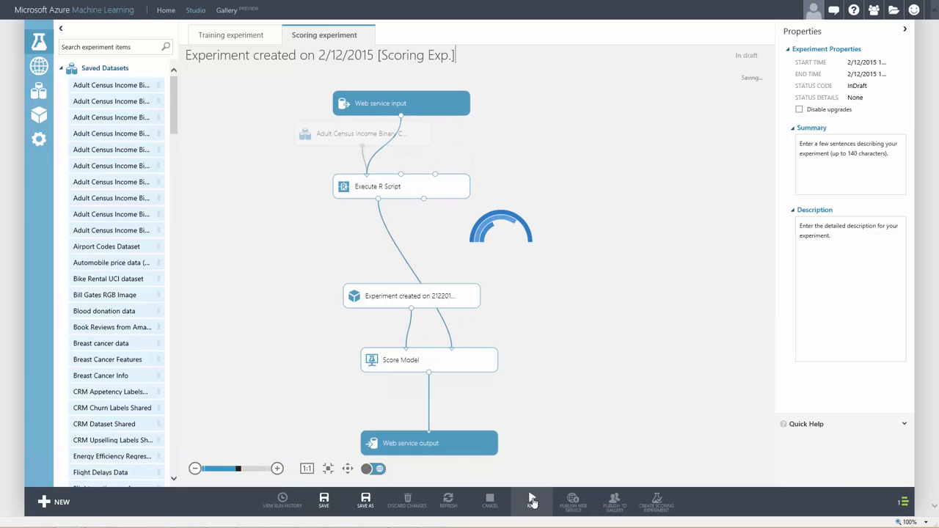
{"action": "left_click", "coordinate": [530, 502]}
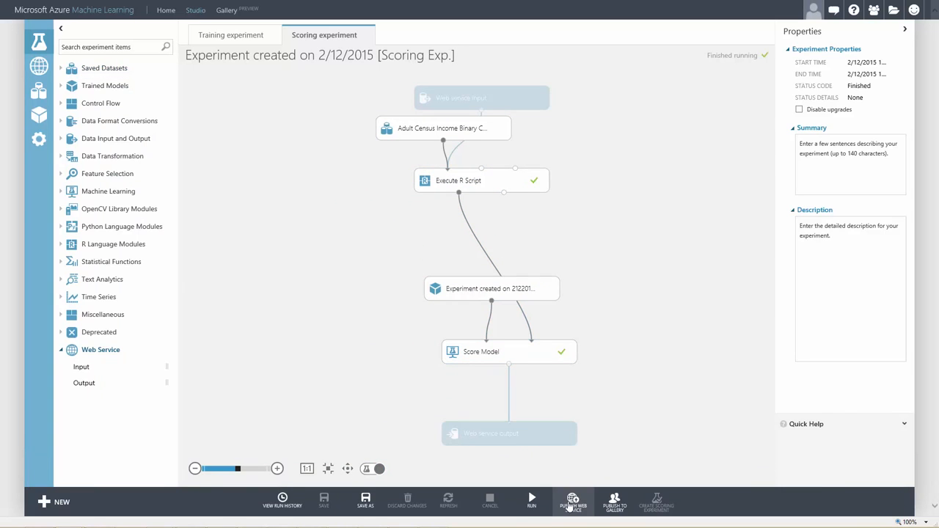
Publish the scoring experiment as a web service, confirming with Yes.
{"action": "left_click", "coordinate": [572, 502]}
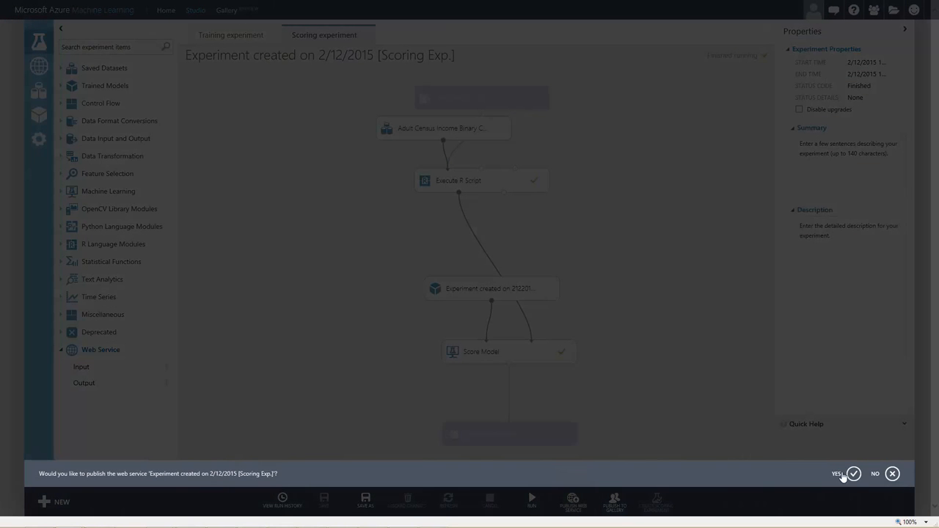
{"action": "left_click", "coordinate": [853, 474]}
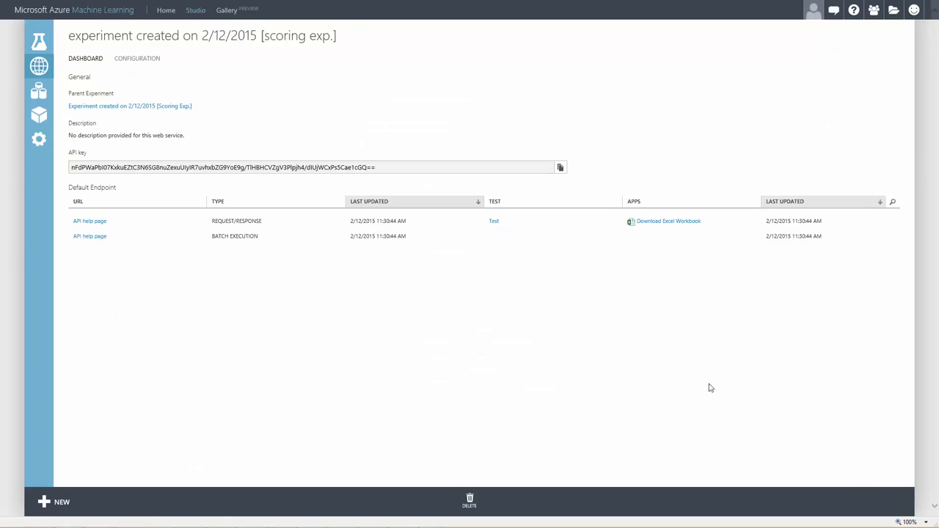
{"action": "mouse_move", "coordinate": [601, 352]}
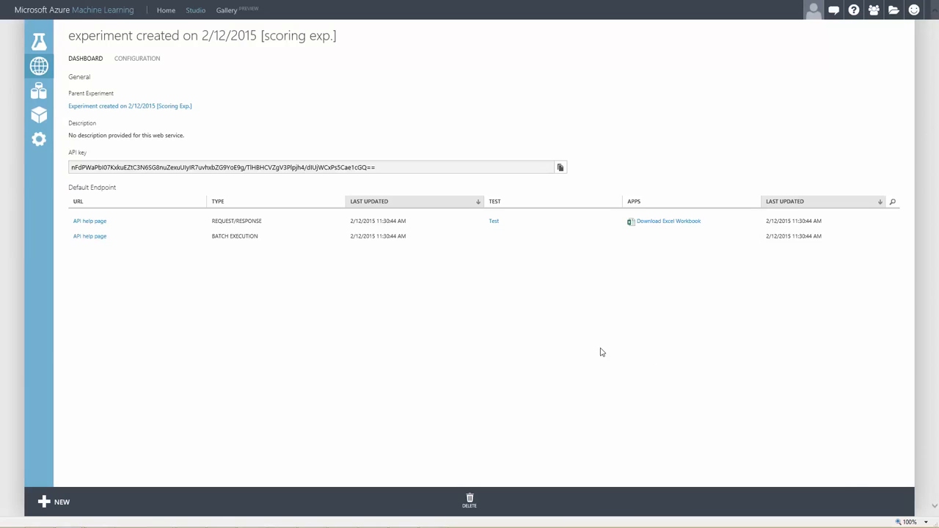